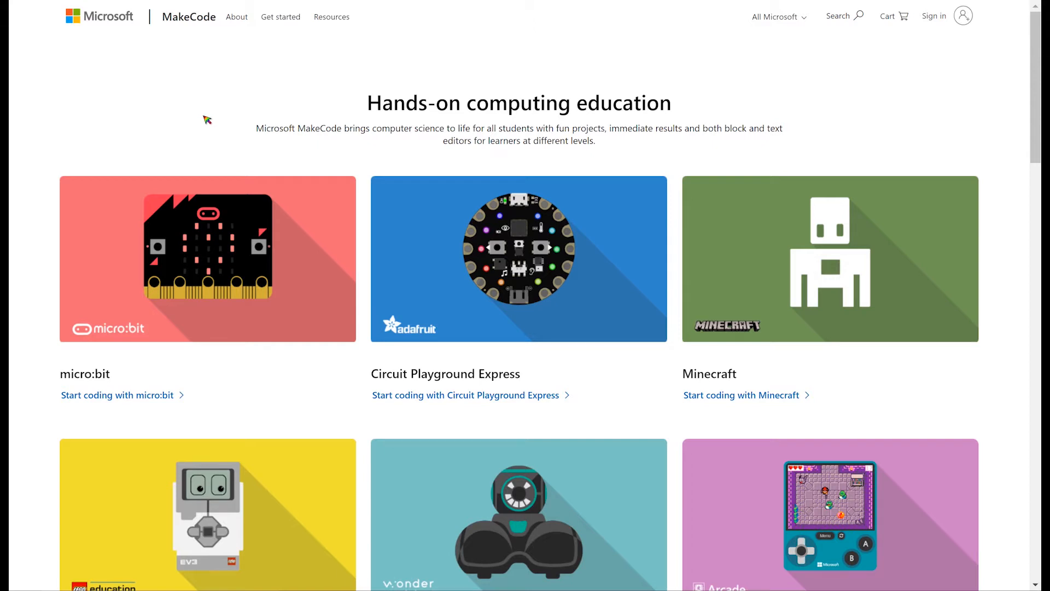
{"action": "mouse_move", "coordinate": [204, 117]}
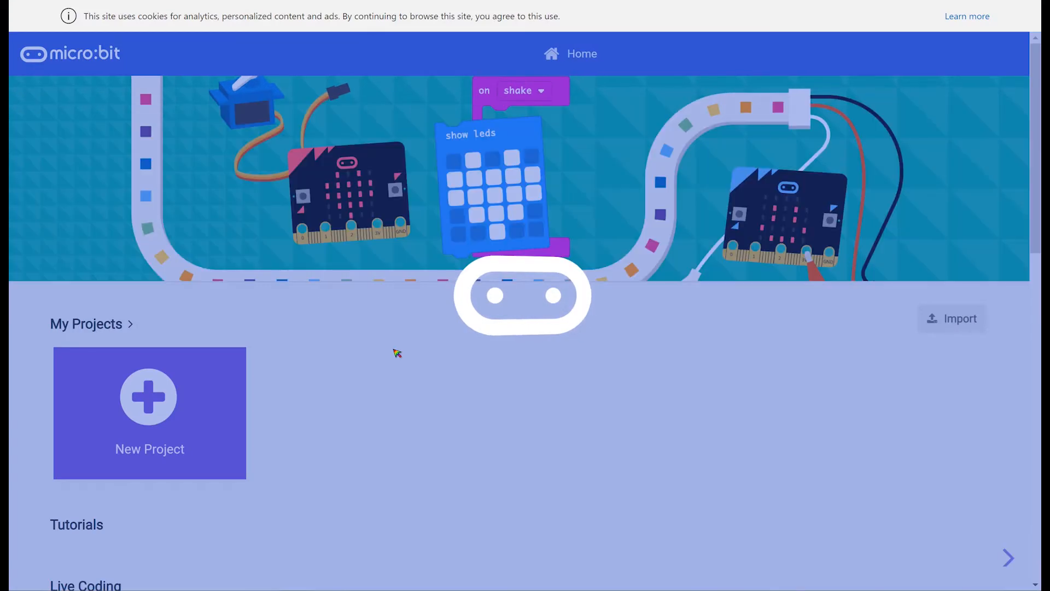
Step: Start a new project from the New Project tile under My Projects
{"action": "scroll", "scroll_direction": "down", "scroll_amount": 3}
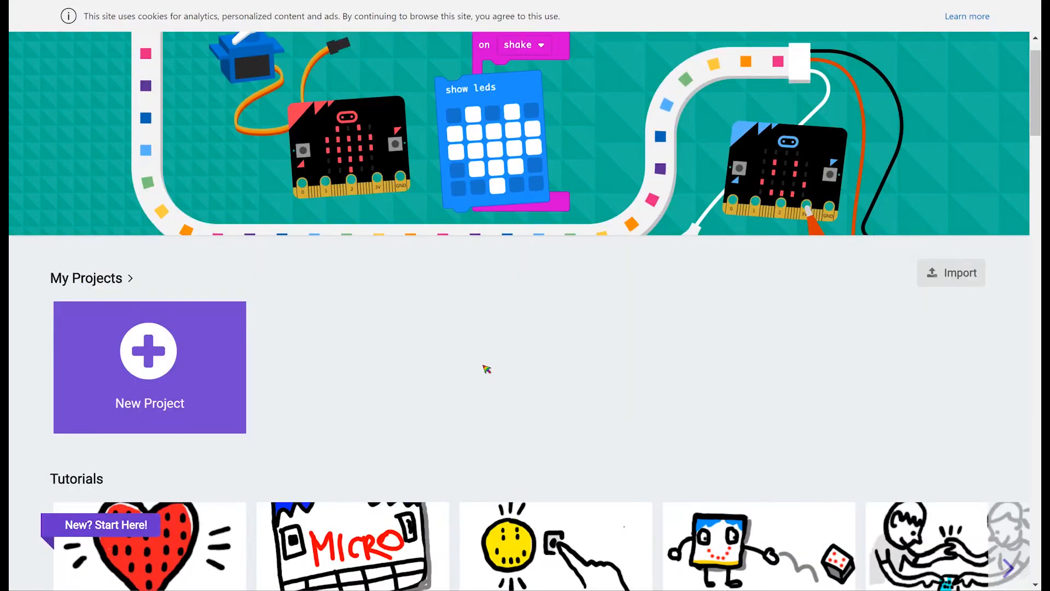
{"action": "mouse_move", "coordinate": [517, 363]}
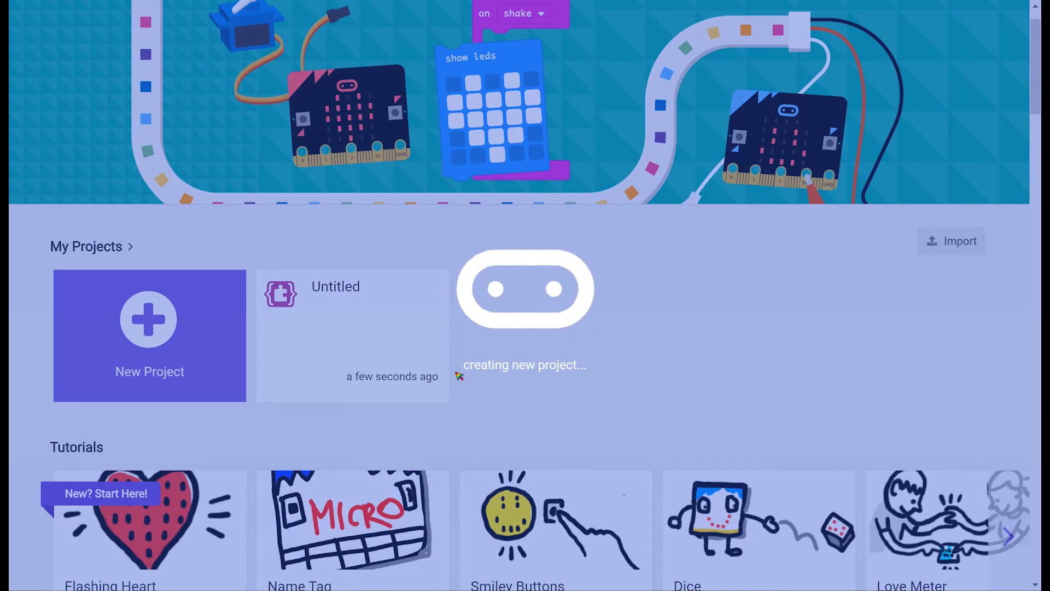
{"action": "left_click", "coordinate": [150, 336]}
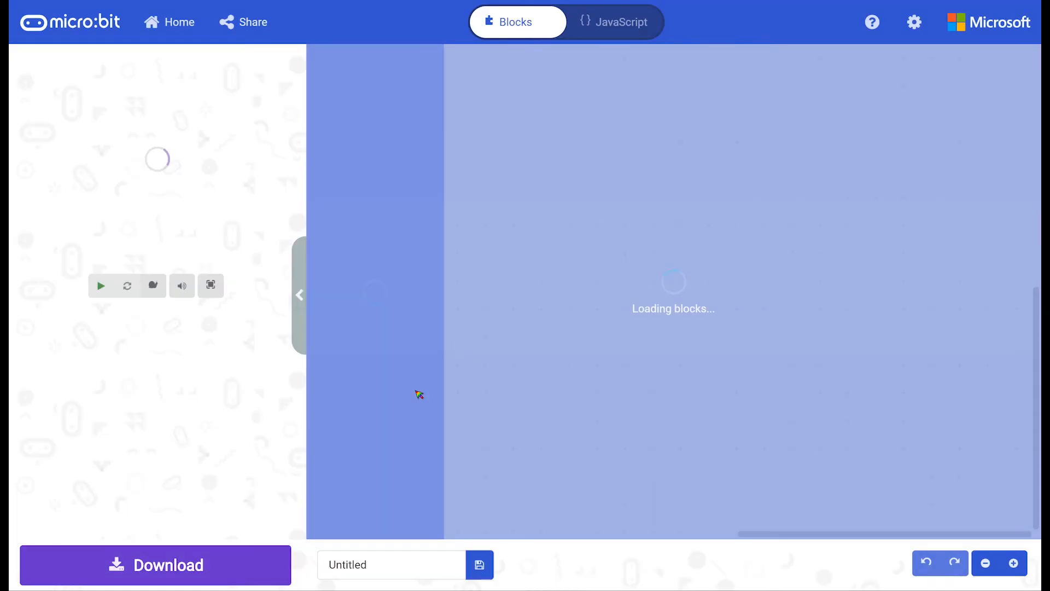
{"action": "mouse_move", "coordinate": [860, 389]}
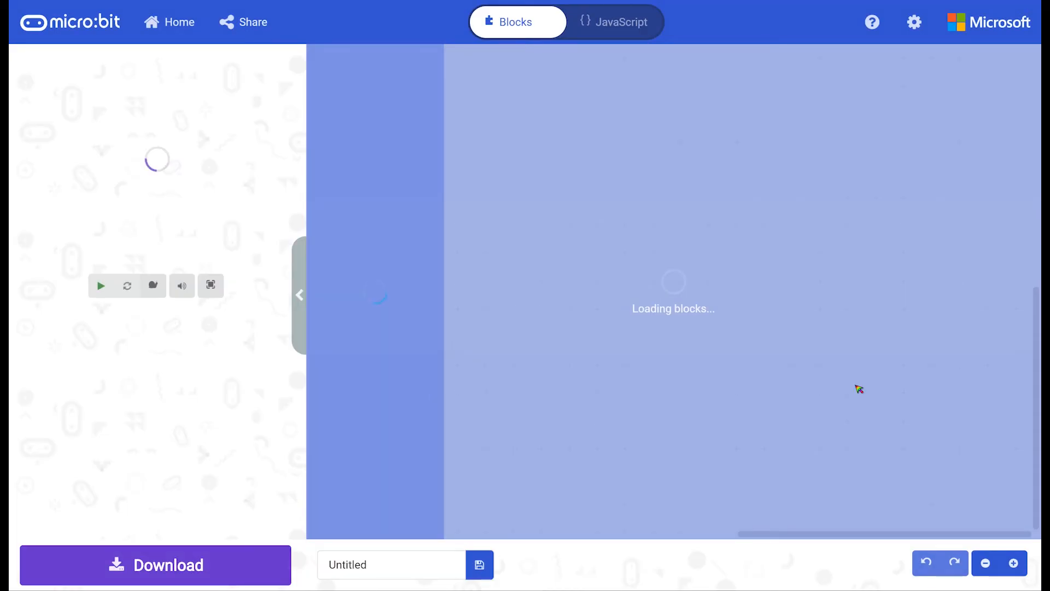
{"action": "mouse_move", "coordinate": [609, 108]}
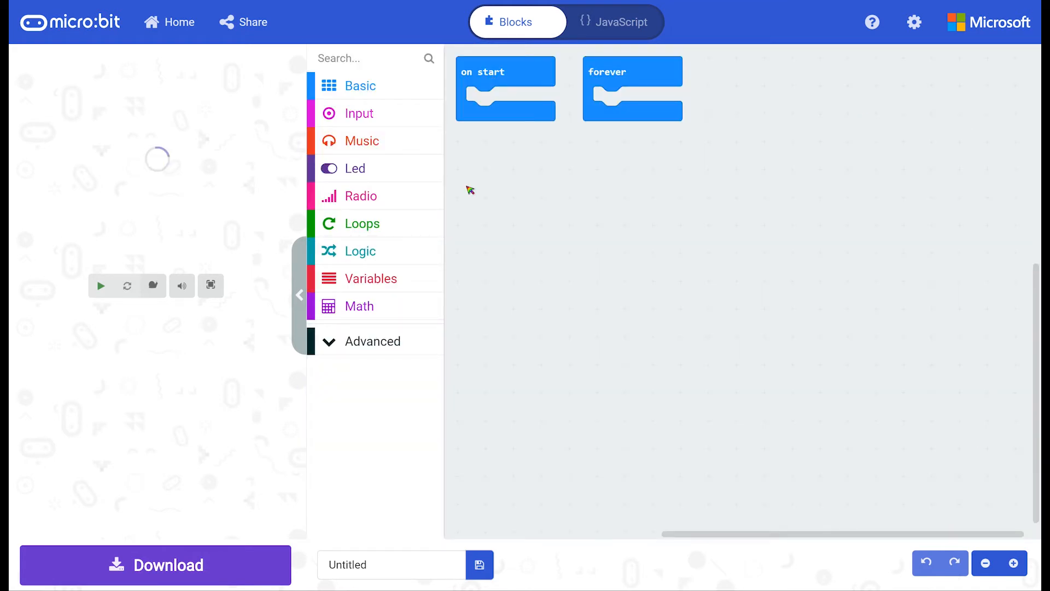
Step: Let the Blocks editor load with the default empty on start and forever blocks
{"action": "left_click", "coordinate": [100, 285]}
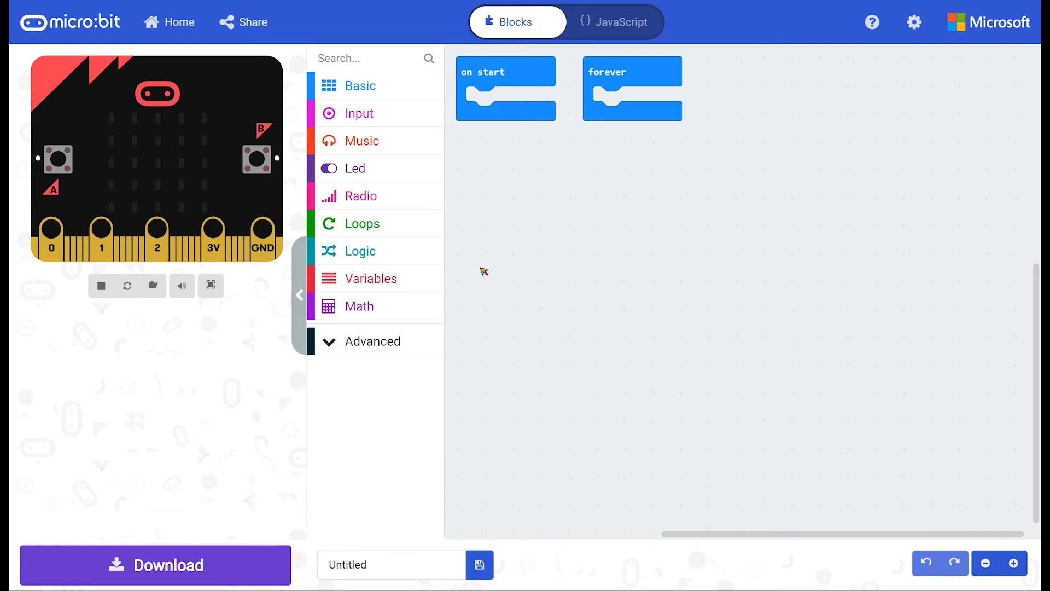
{"action": "mouse_move", "coordinate": [647, 154]}
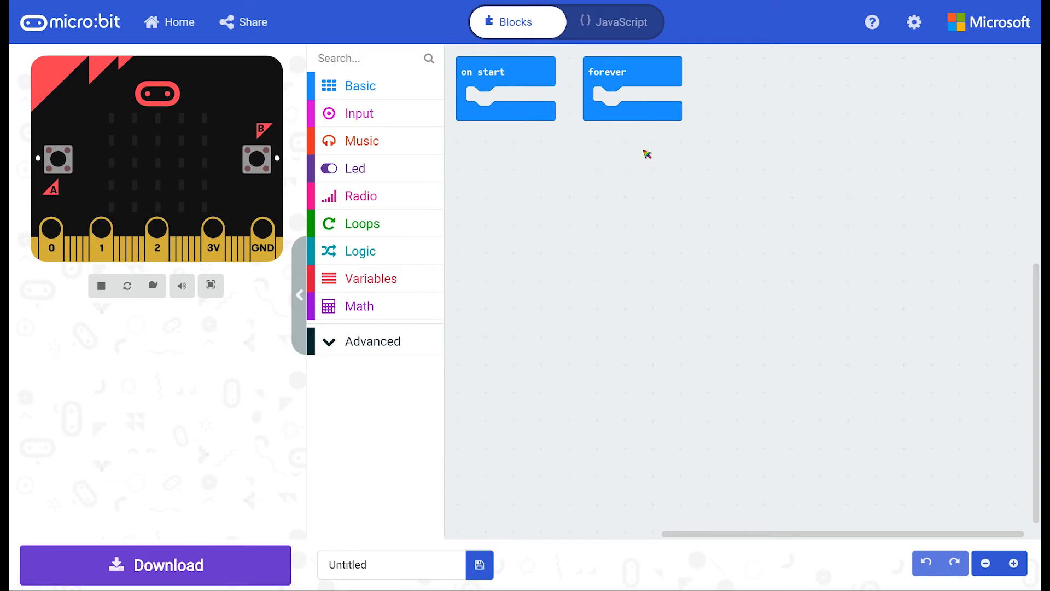
{"action": "mouse_move", "coordinate": [667, 154]}
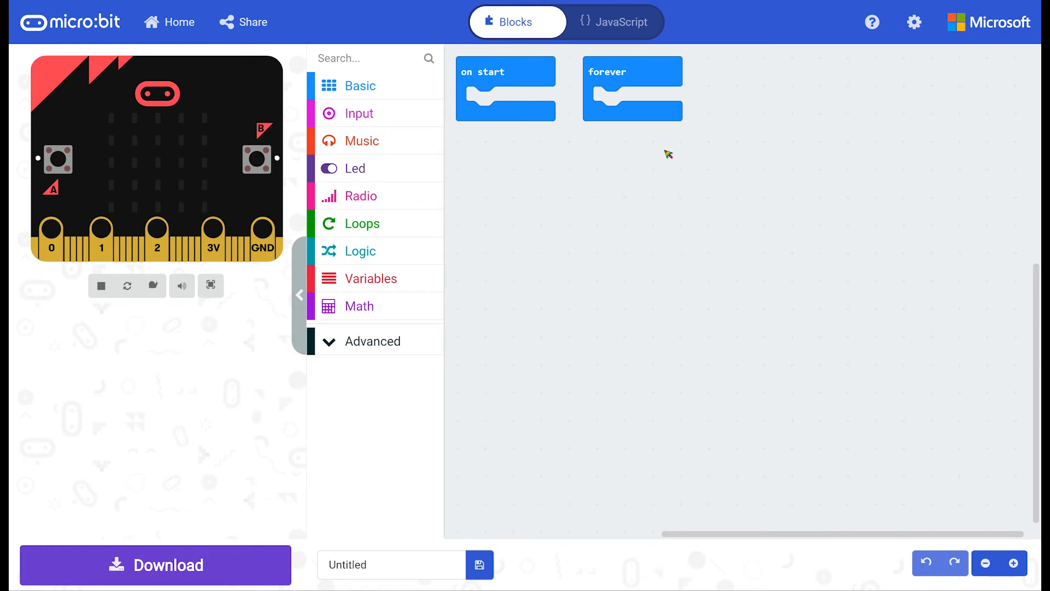
{"action": "mouse_move", "coordinate": [440, 124]}
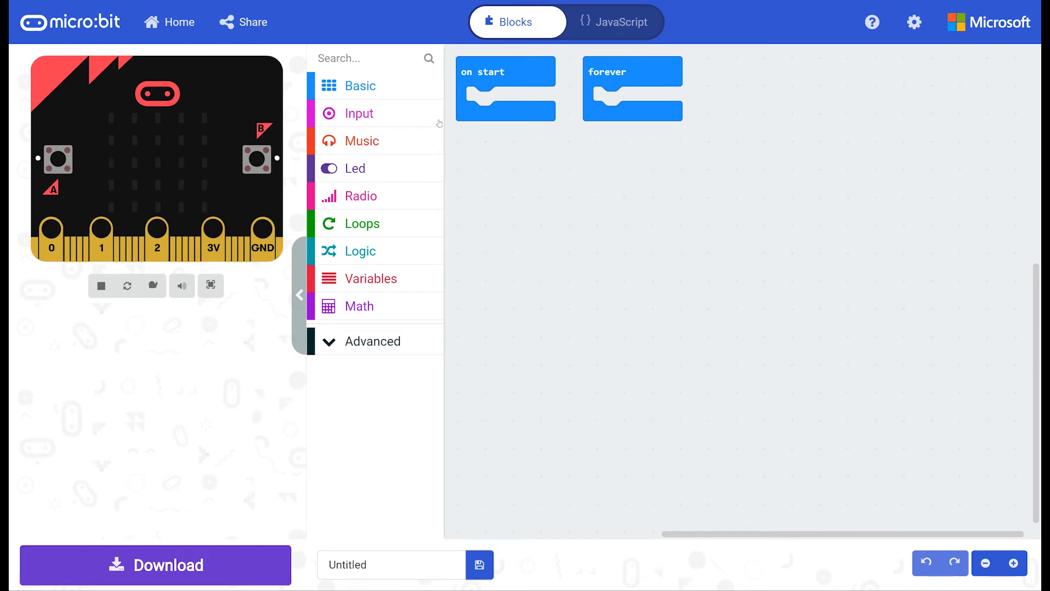
{"action": "mouse_move", "coordinate": [373, 368]}
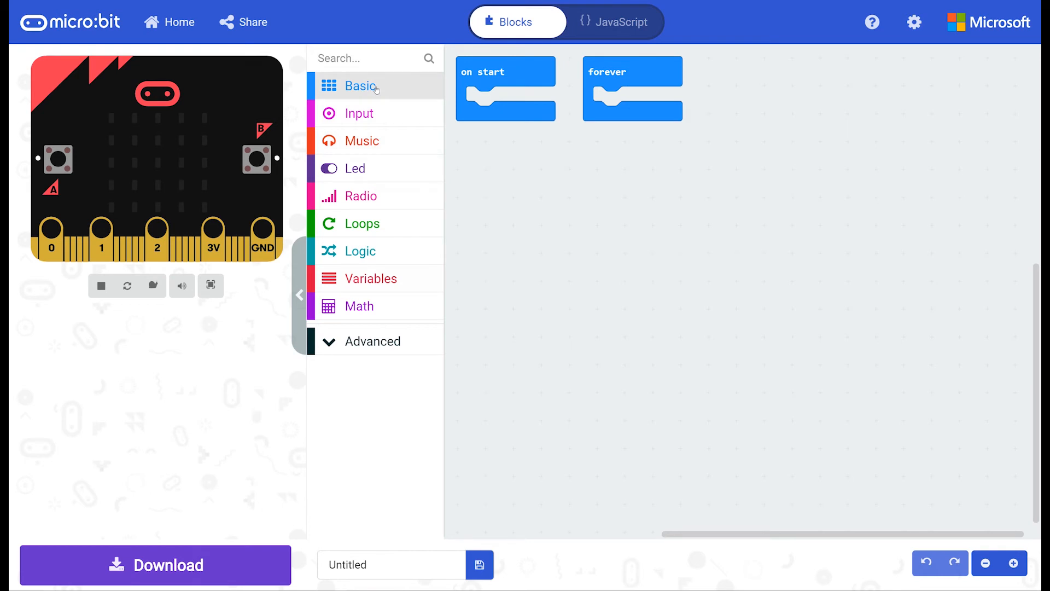
{"action": "mouse_move", "coordinate": [360, 112]}
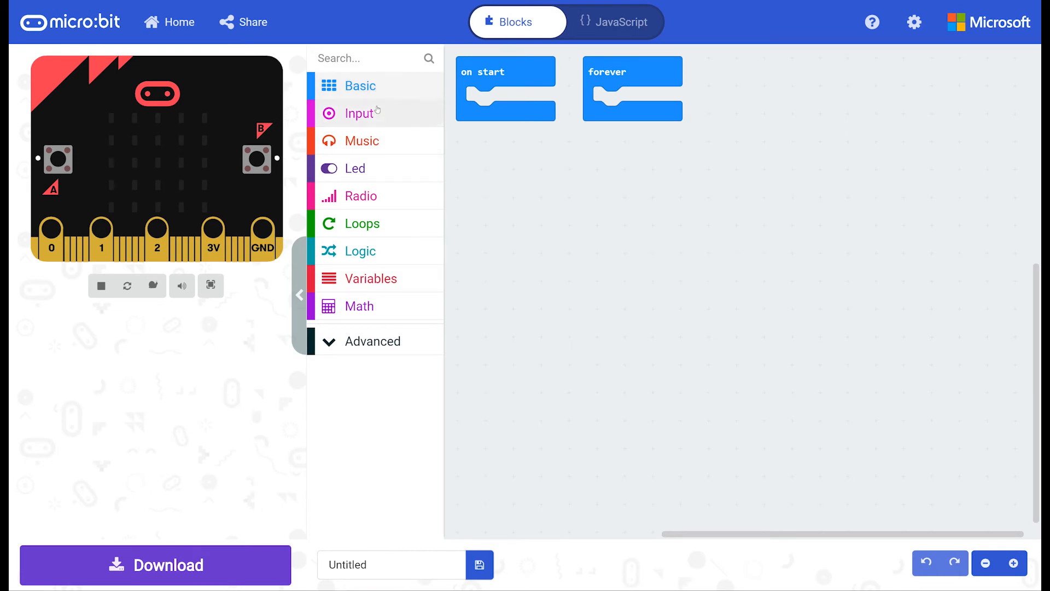
{"action": "mouse_move", "coordinate": [146, 336]}
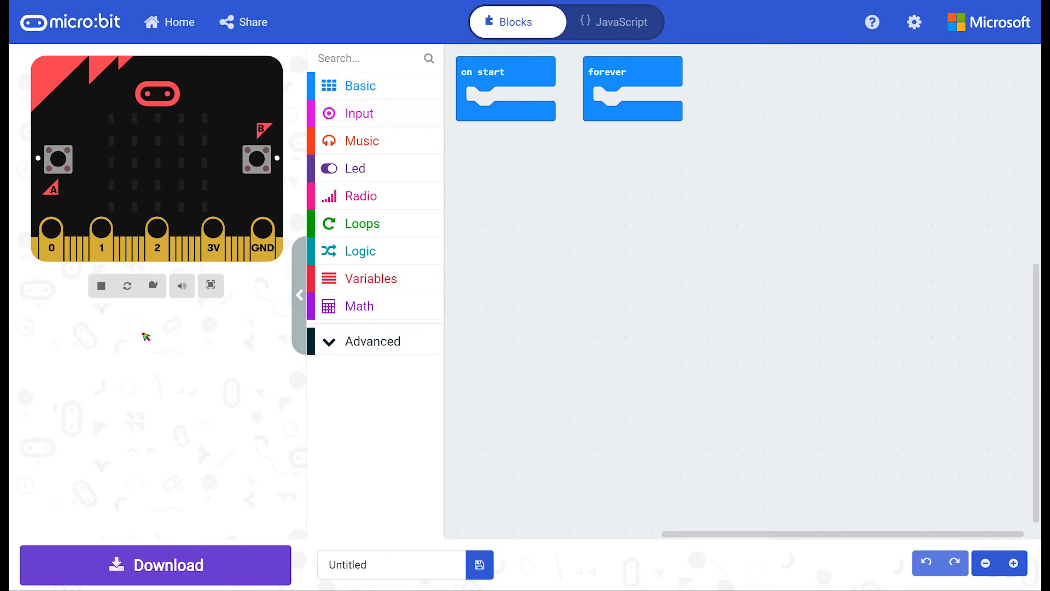
{"action": "mouse_move", "coordinate": [164, 347]}
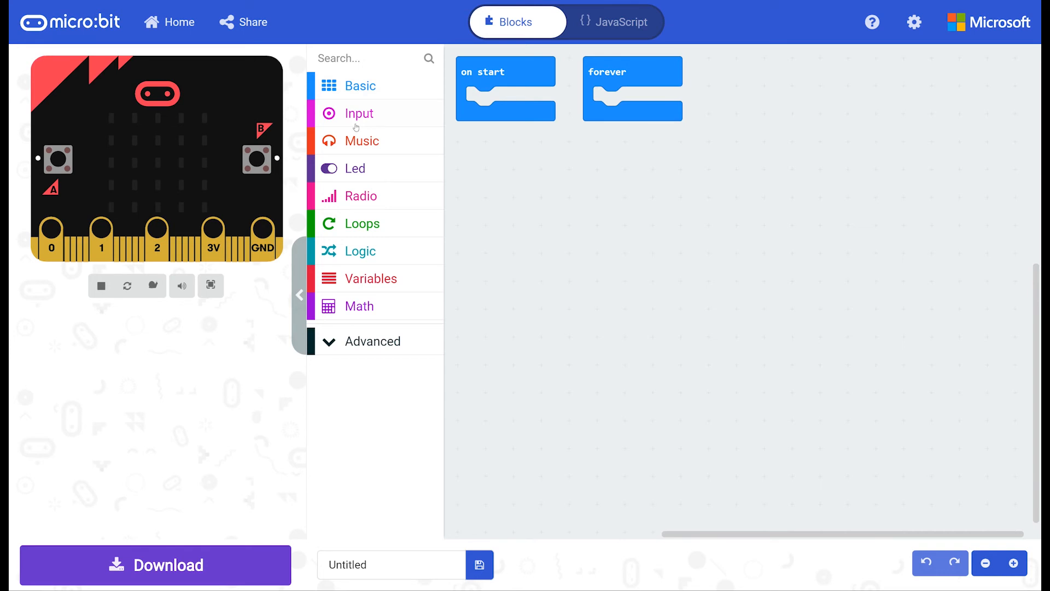
Step: Add a show string "Hello!" block from Basic into forever and let the simulator scroll it
{"action": "left_click", "coordinate": [358, 85]}
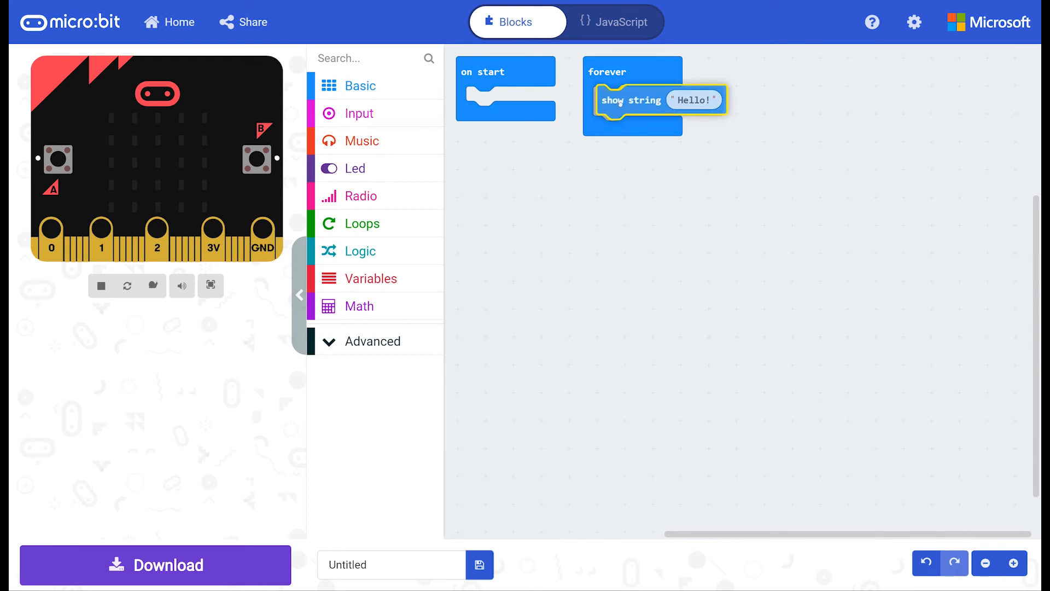
{"action": "left_click", "coordinate": [99, 286]}
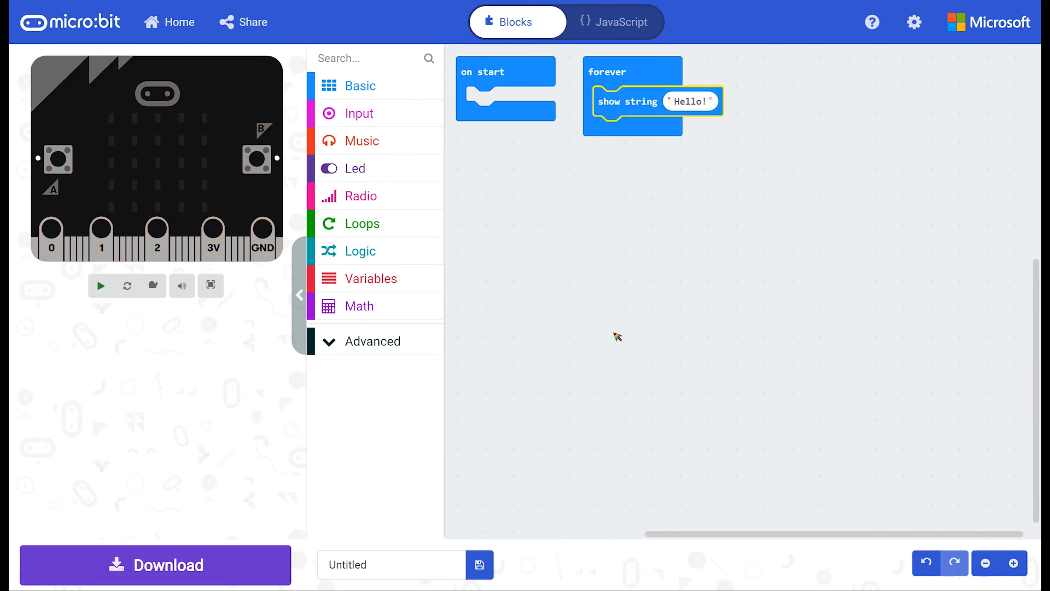
{"action": "left_click", "coordinate": [99, 286]}
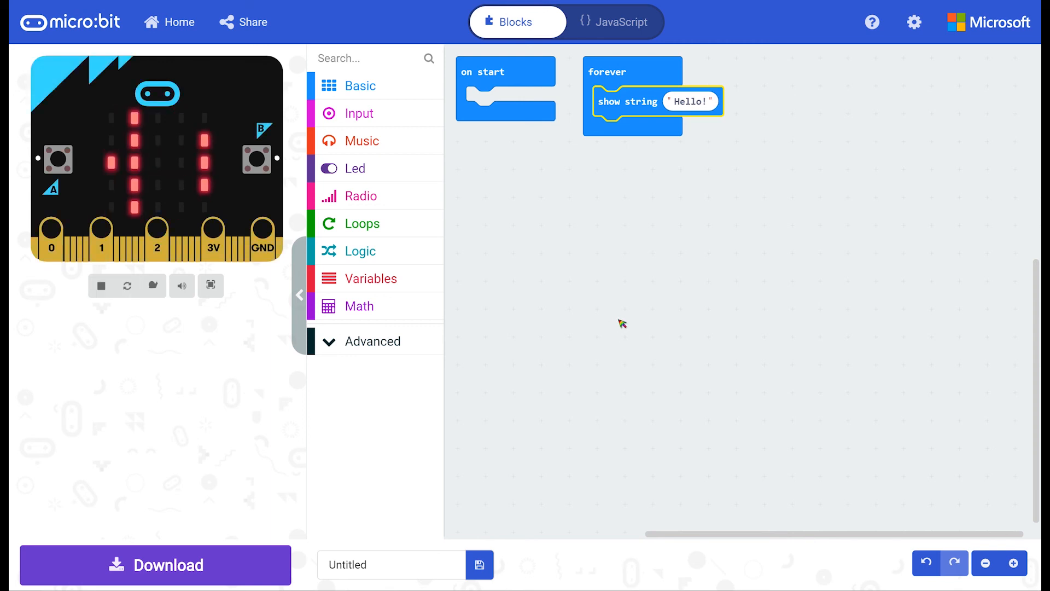